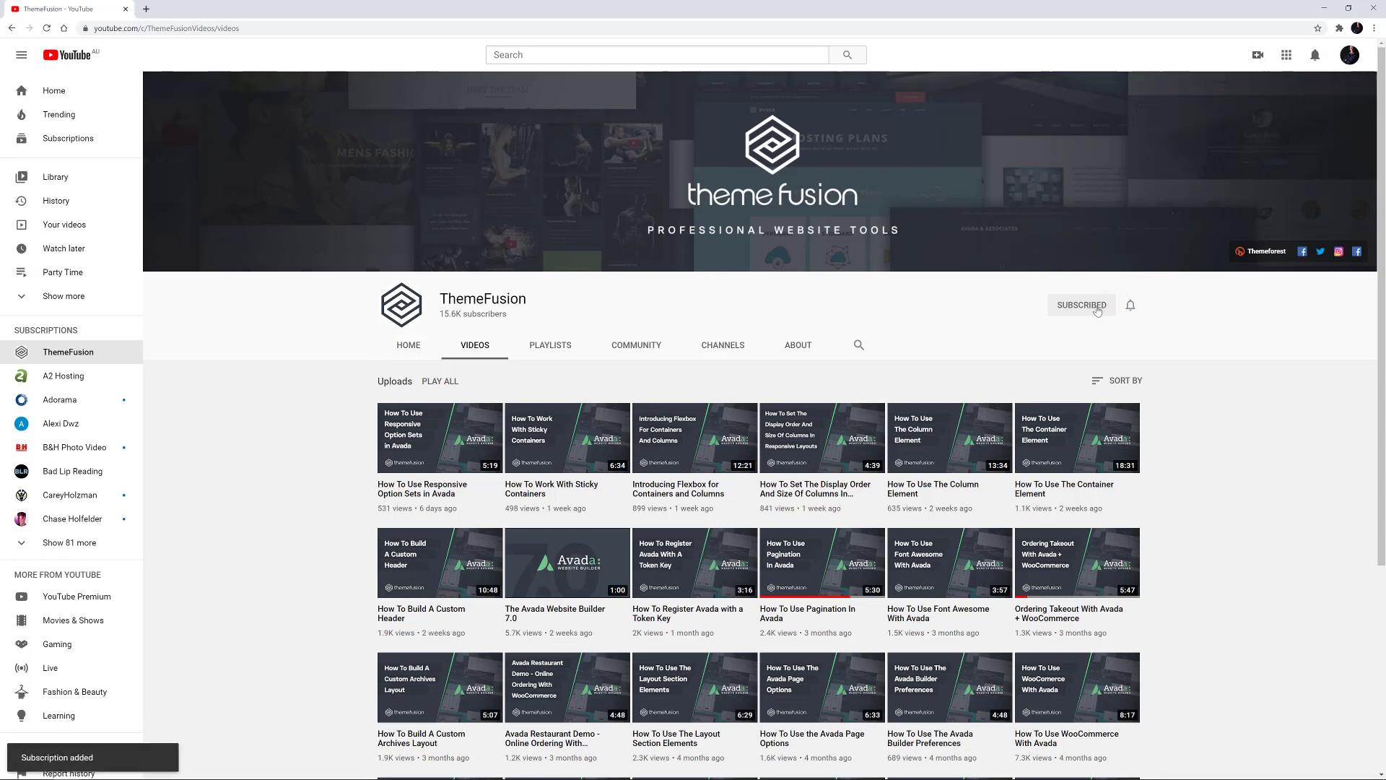
Choose a notification level for new ThemeFusion uploads from the channel's bell menu.
{"action": "left_click", "coordinate": [1129, 305]}
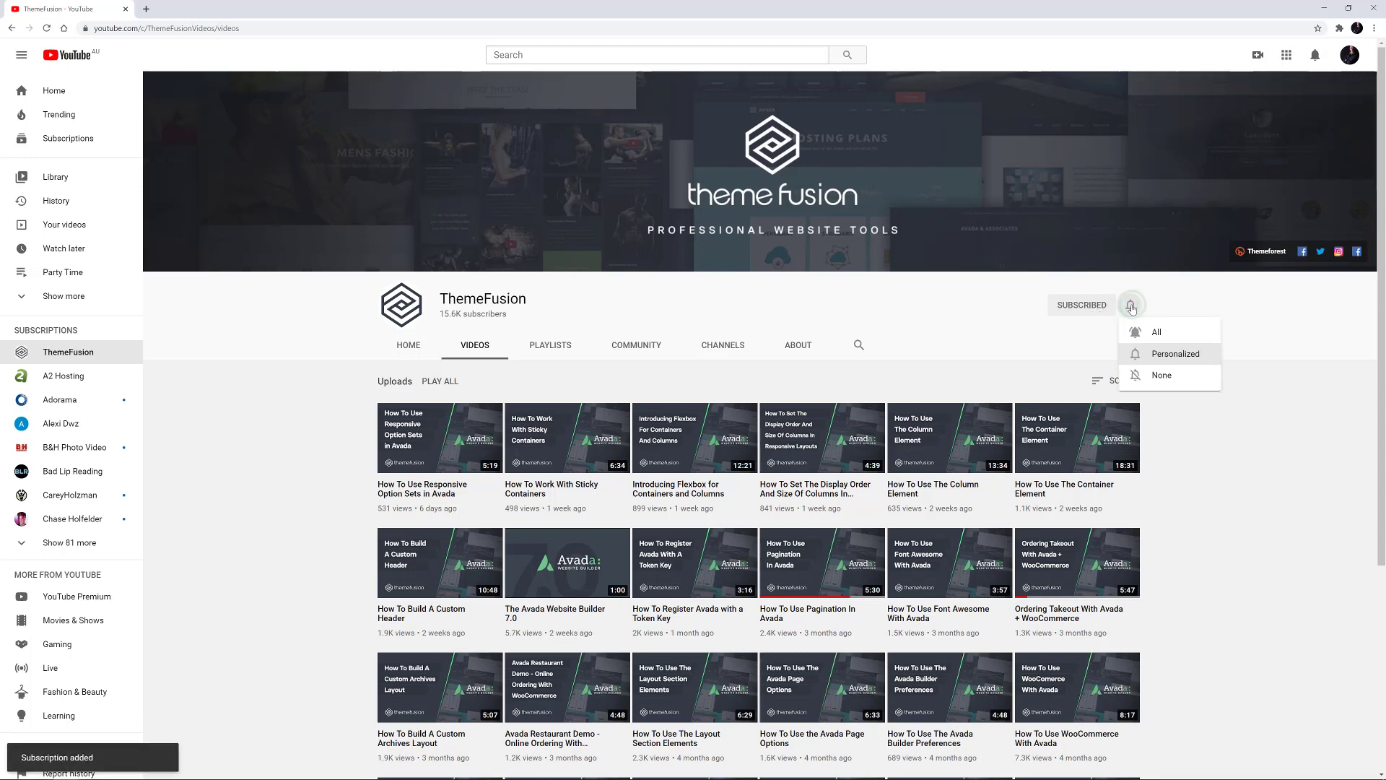
{"action": "left_click", "coordinate": [1155, 332]}
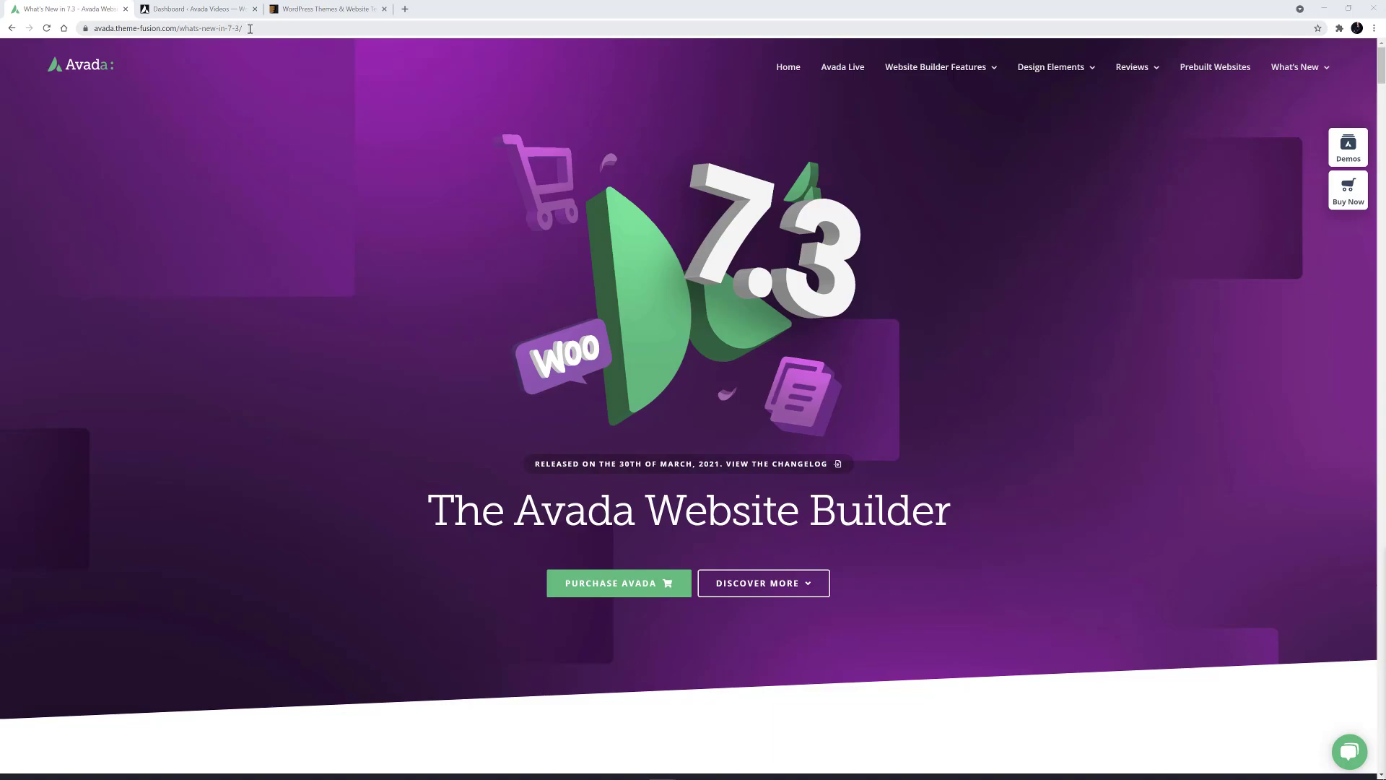
Run the Avada theme update from 7.2.1 to 7.3 via Dashboard > Updates.
{"action": "left_click", "coordinate": [197, 8]}
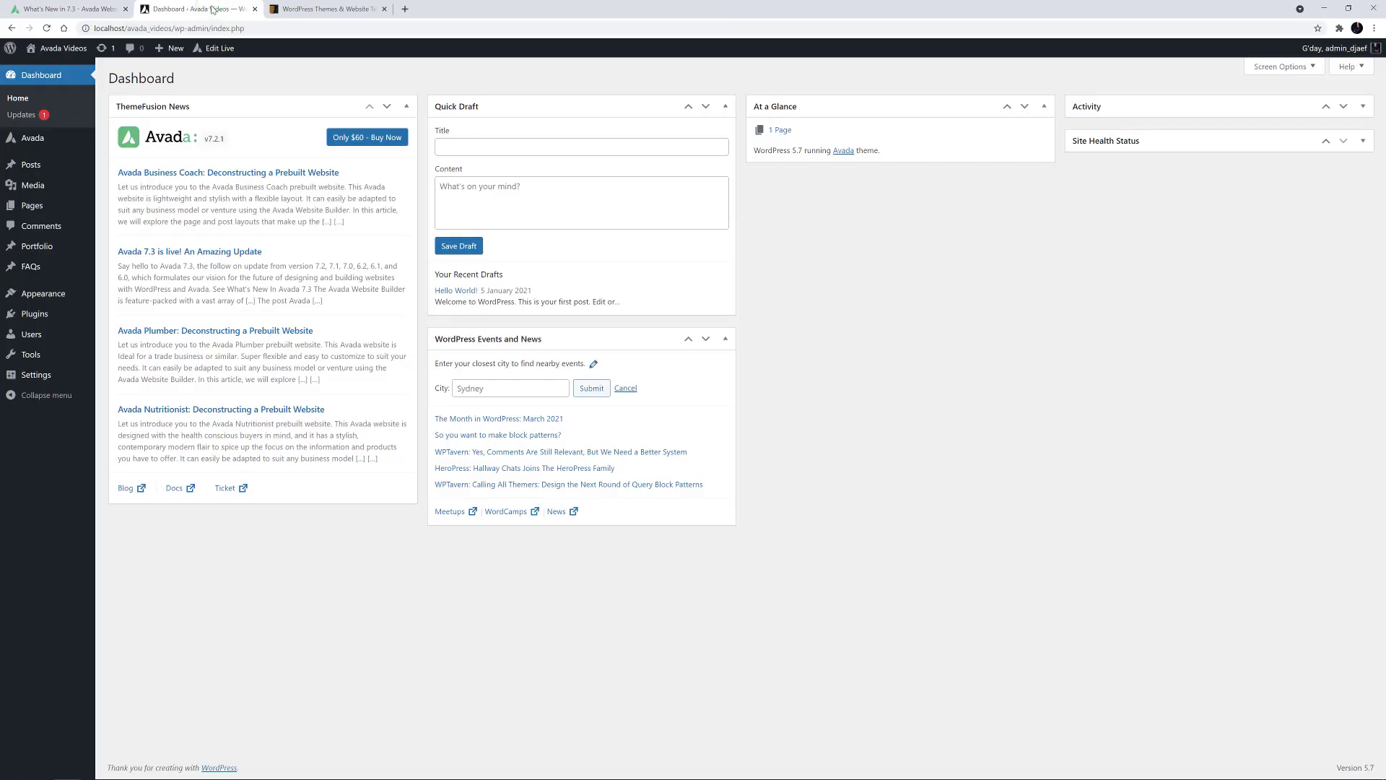
{"action": "left_click", "coordinate": [21, 115]}
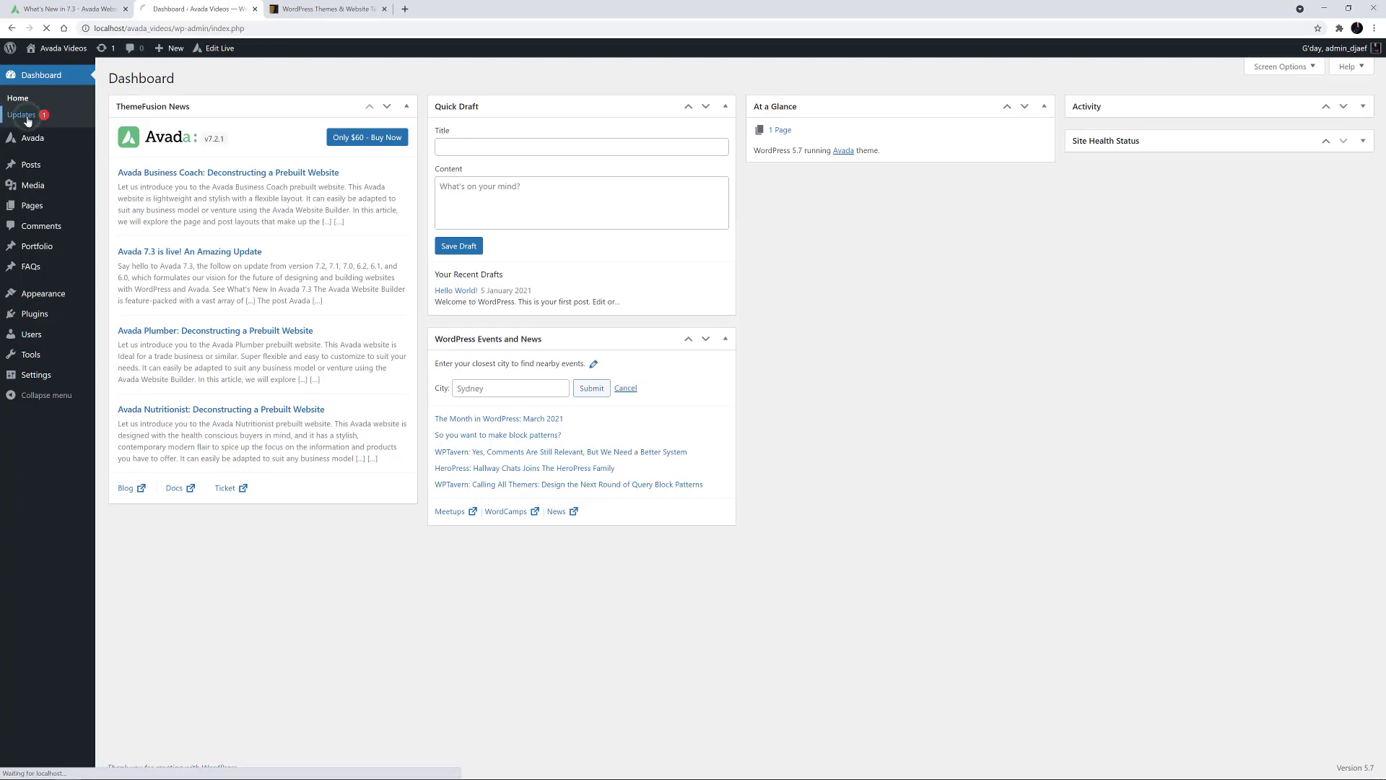
{"action": "left_click", "coordinate": [22, 116]}
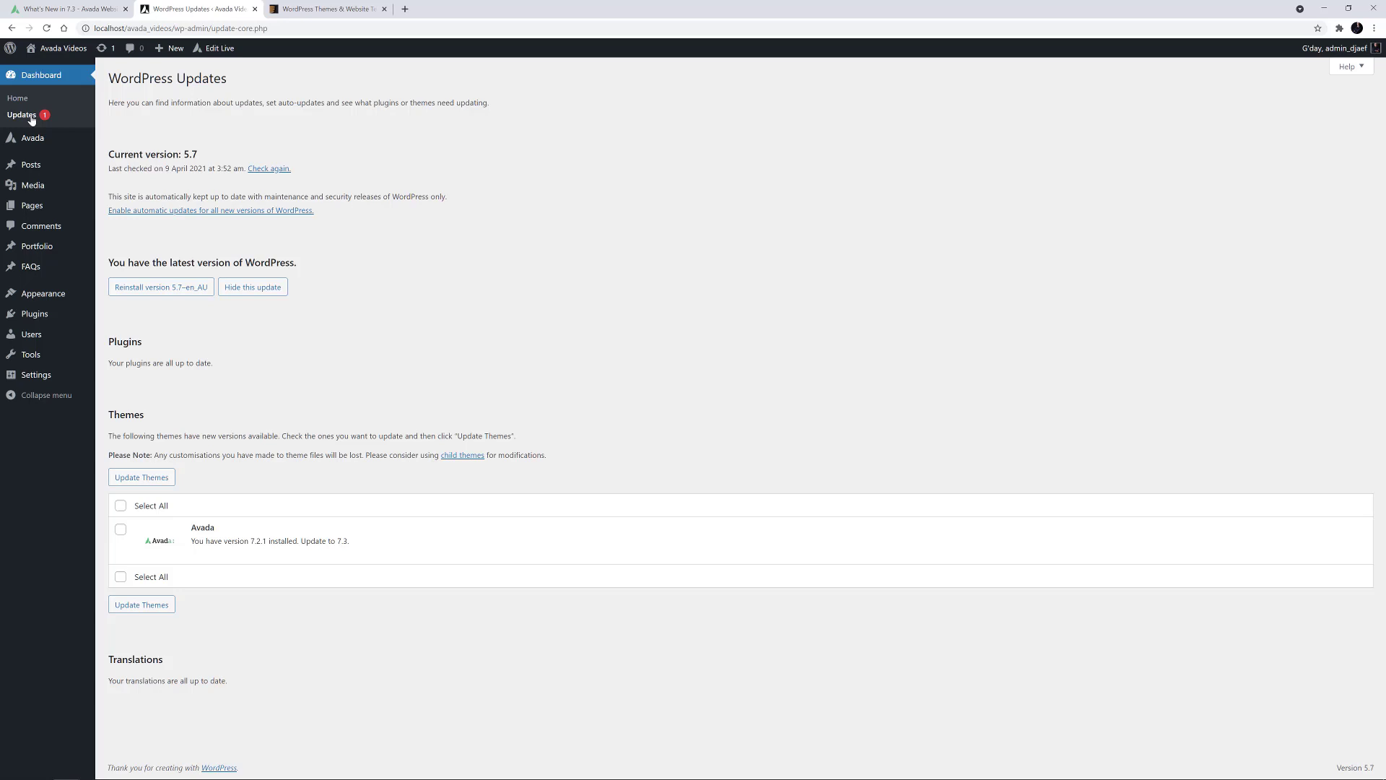
{"action": "left_click", "coordinate": [121, 528]}
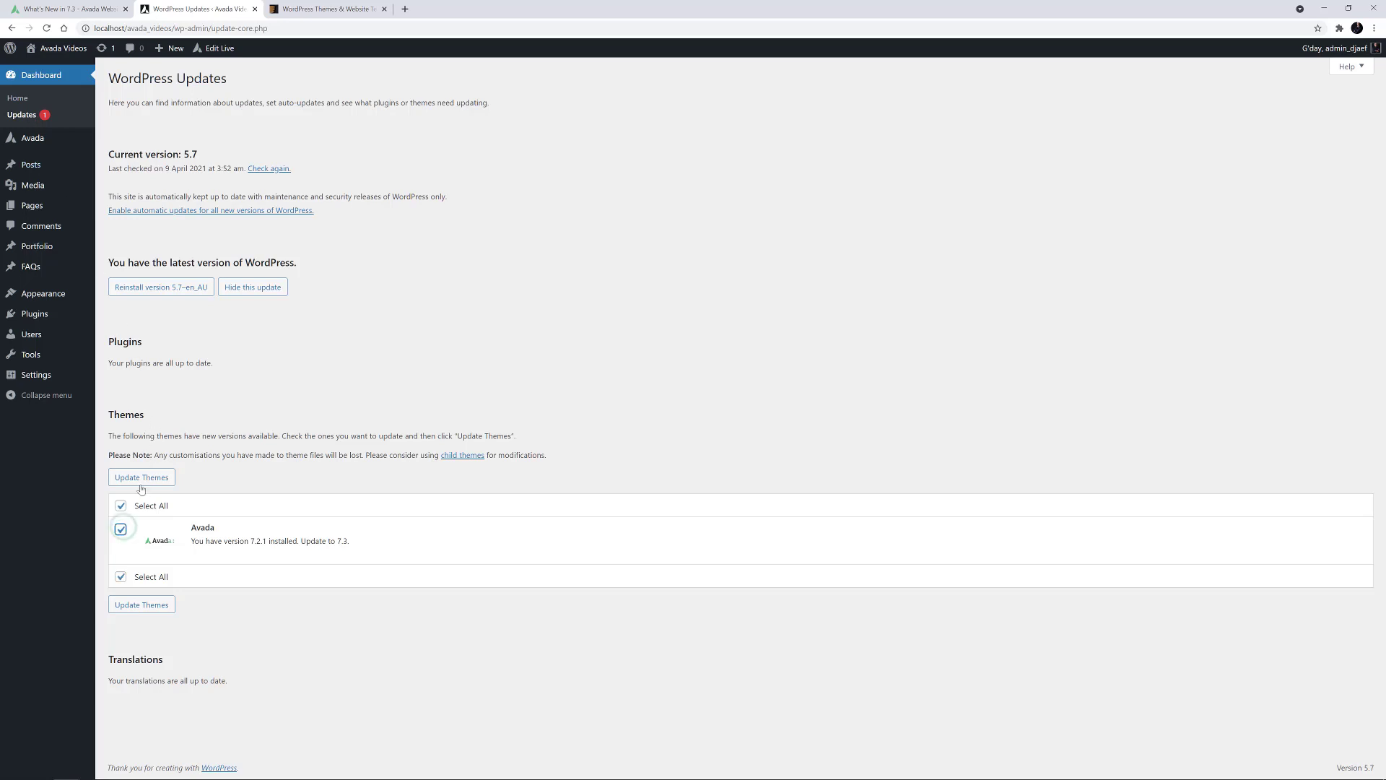
{"action": "left_click", "coordinate": [140, 478]}
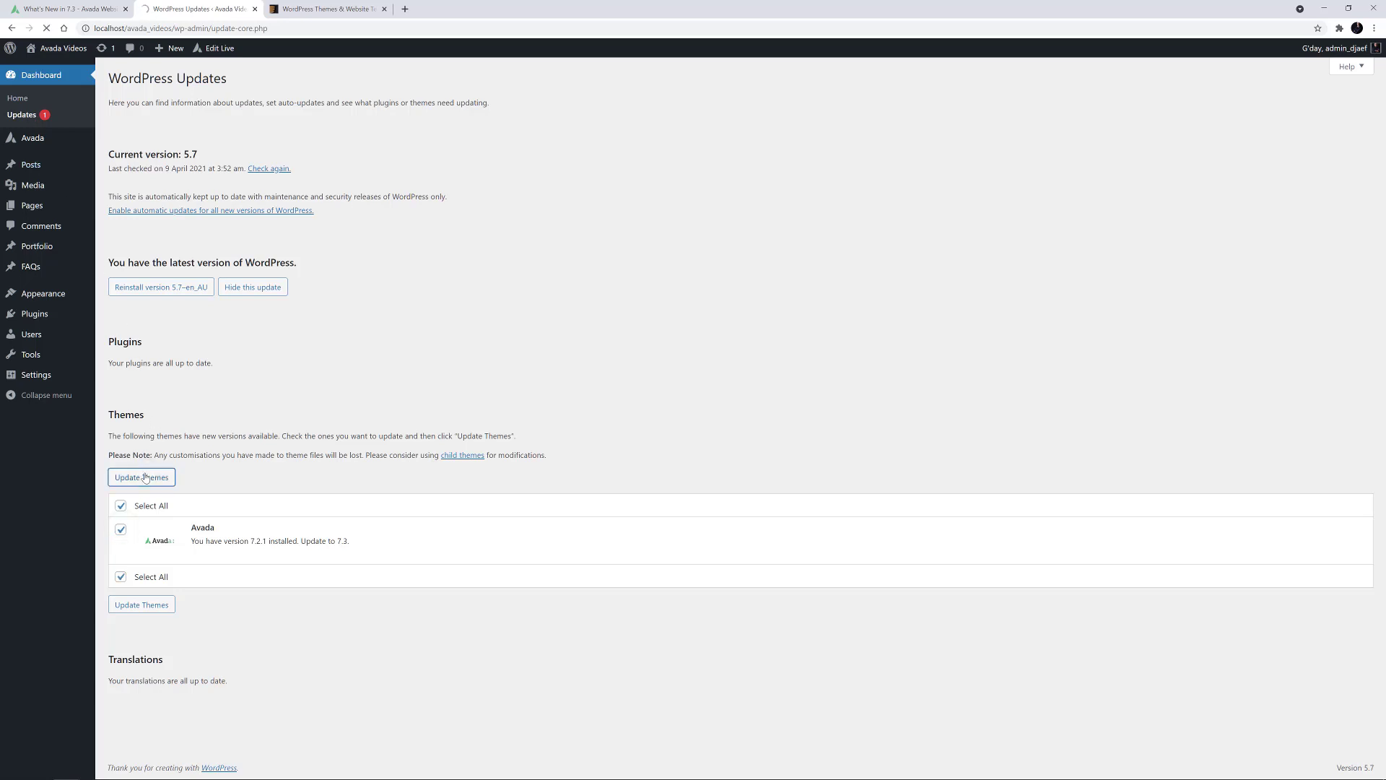
{"action": "left_click", "coordinate": [140, 476]}
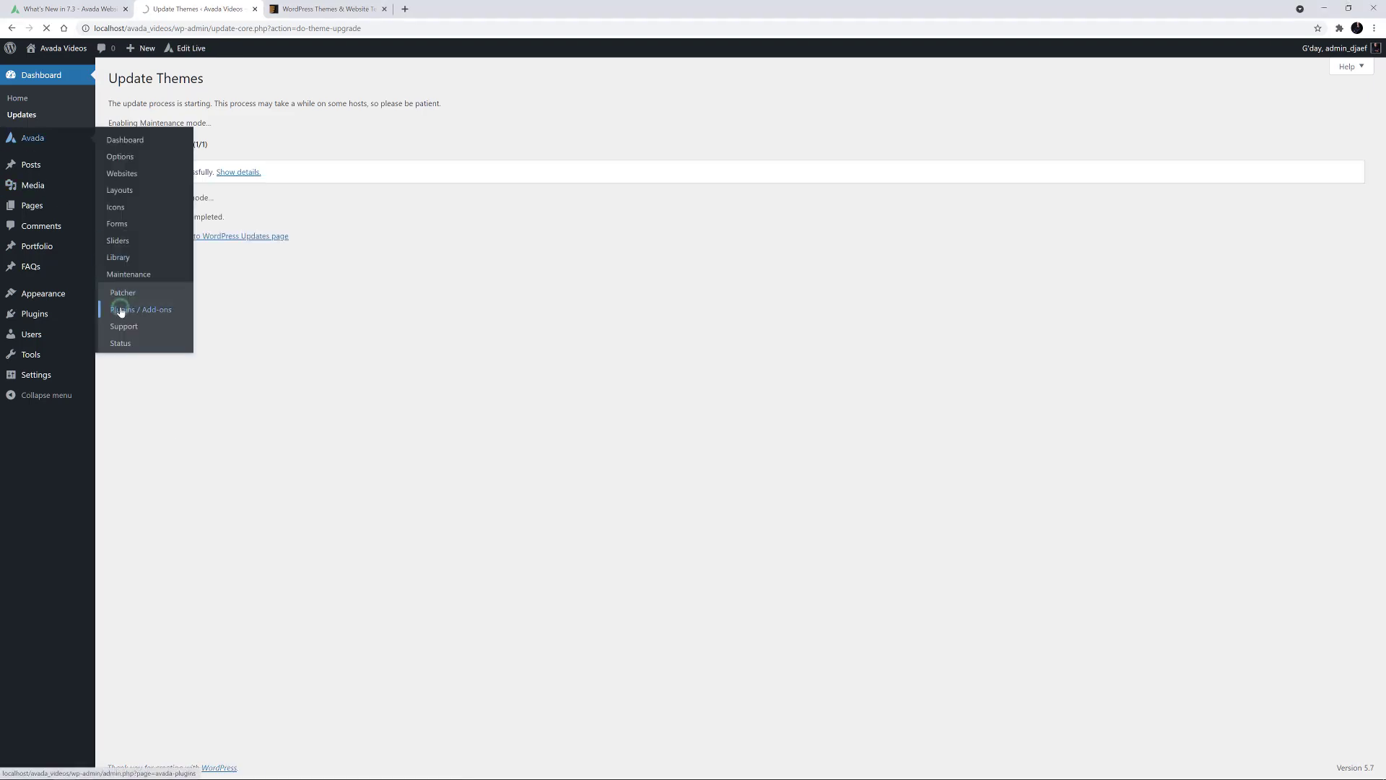
Update Avada Core to 5.3 and start the Avada Builder update from Plugins / Add-ons.
{"action": "left_click", "coordinate": [140, 309]}
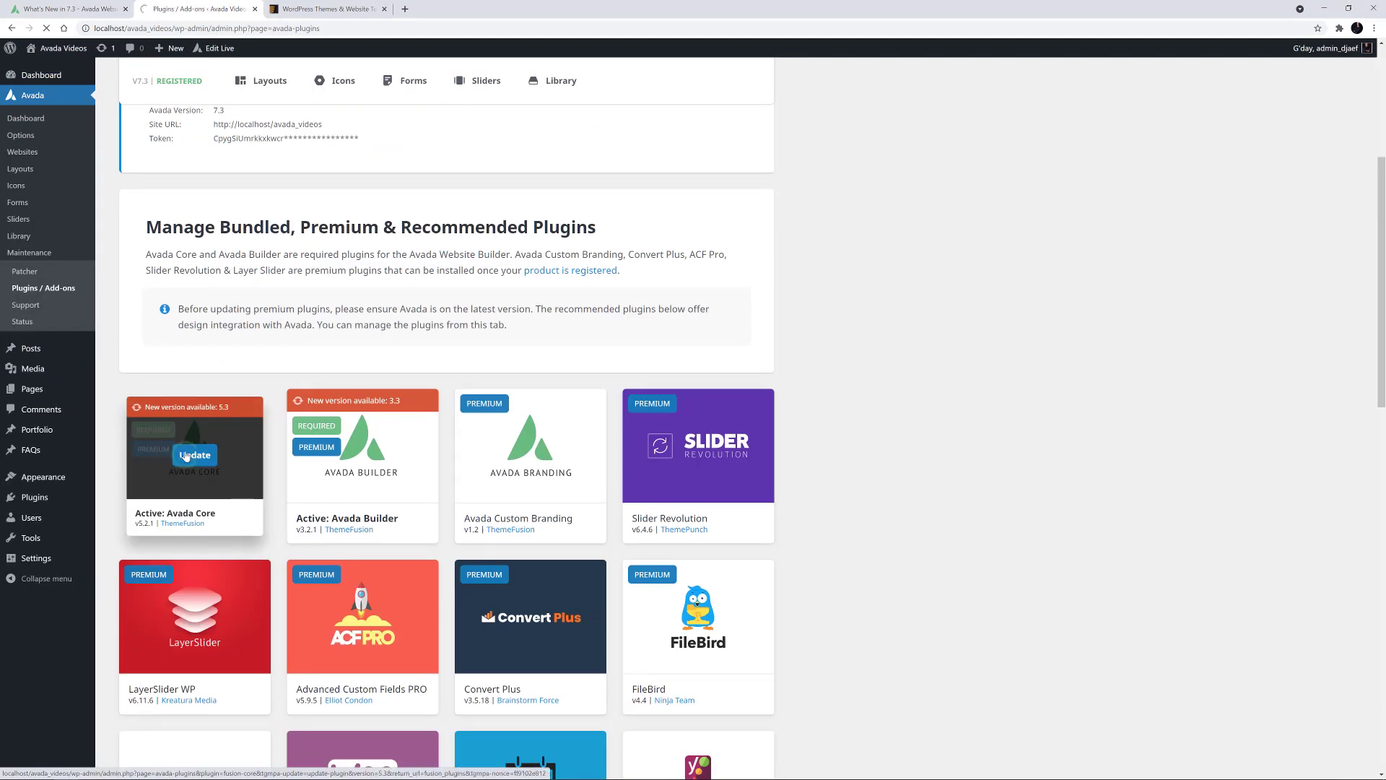
{"action": "left_click", "coordinate": [193, 455]}
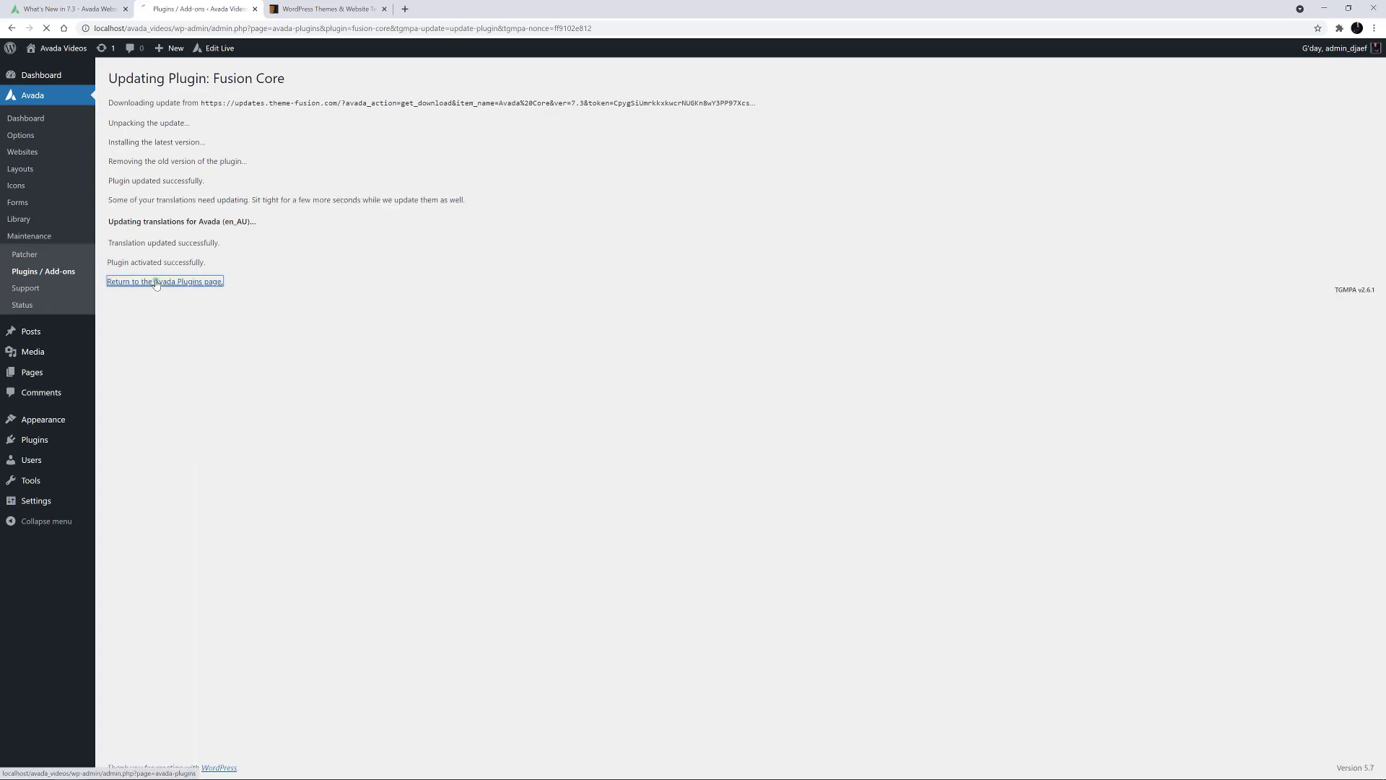
{"action": "left_click", "coordinate": [163, 282]}
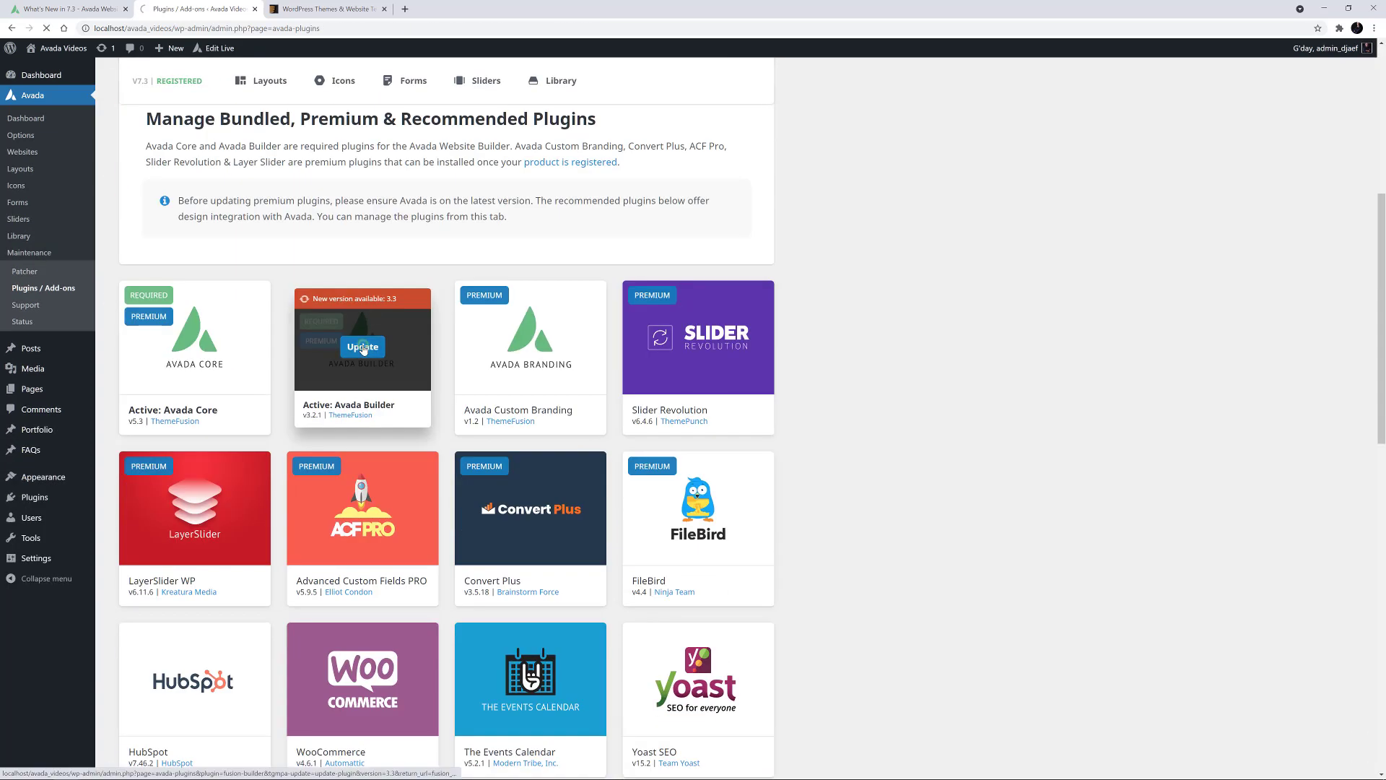
{"action": "left_click", "coordinate": [361, 346]}
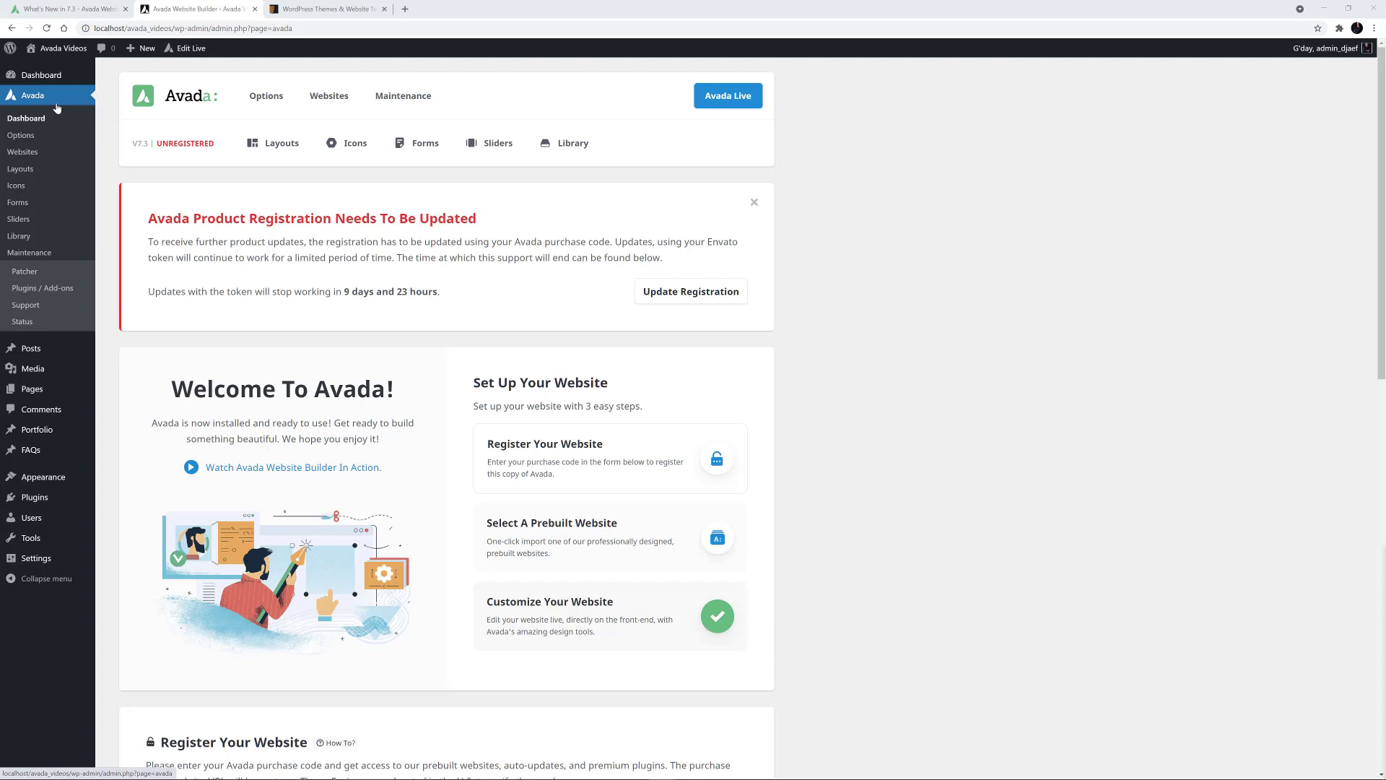
Switch to the ThemeForest marketplace tab to fetch the purchase code.
{"action": "left_click", "coordinate": [324, 8]}
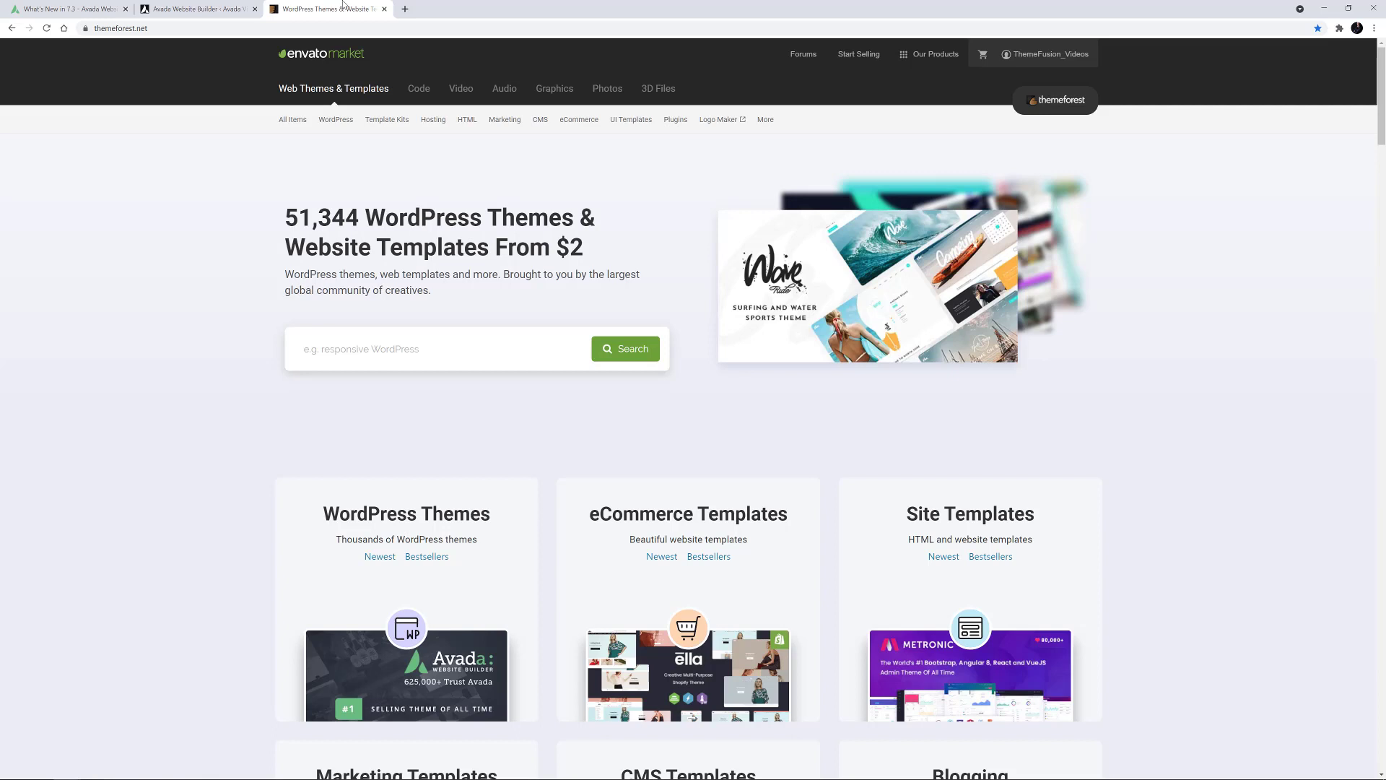
From account Downloads, get Avada's license certificate and purchase code as a text file.
{"action": "left_click", "coordinate": [1049, 53]}
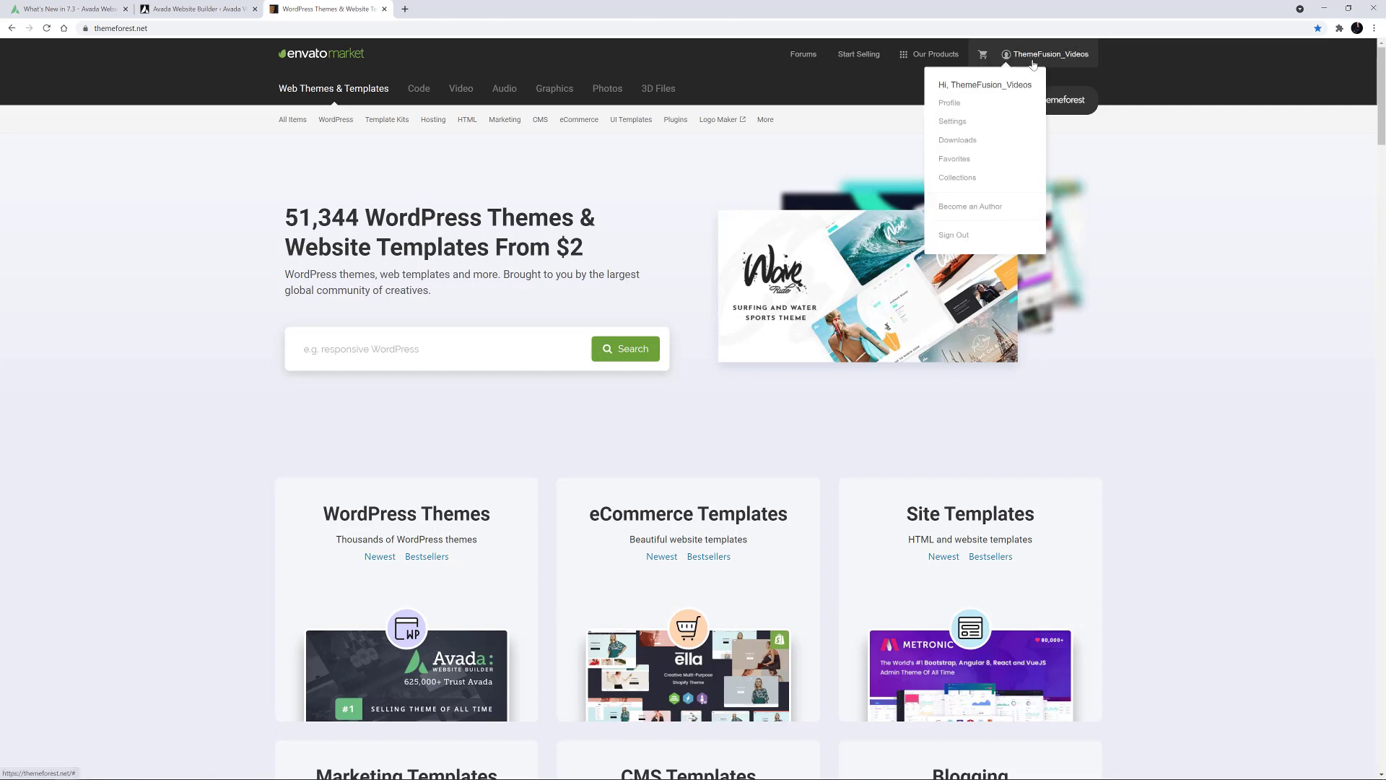
{"action": "left_click", "coordinate": [956, 140]}
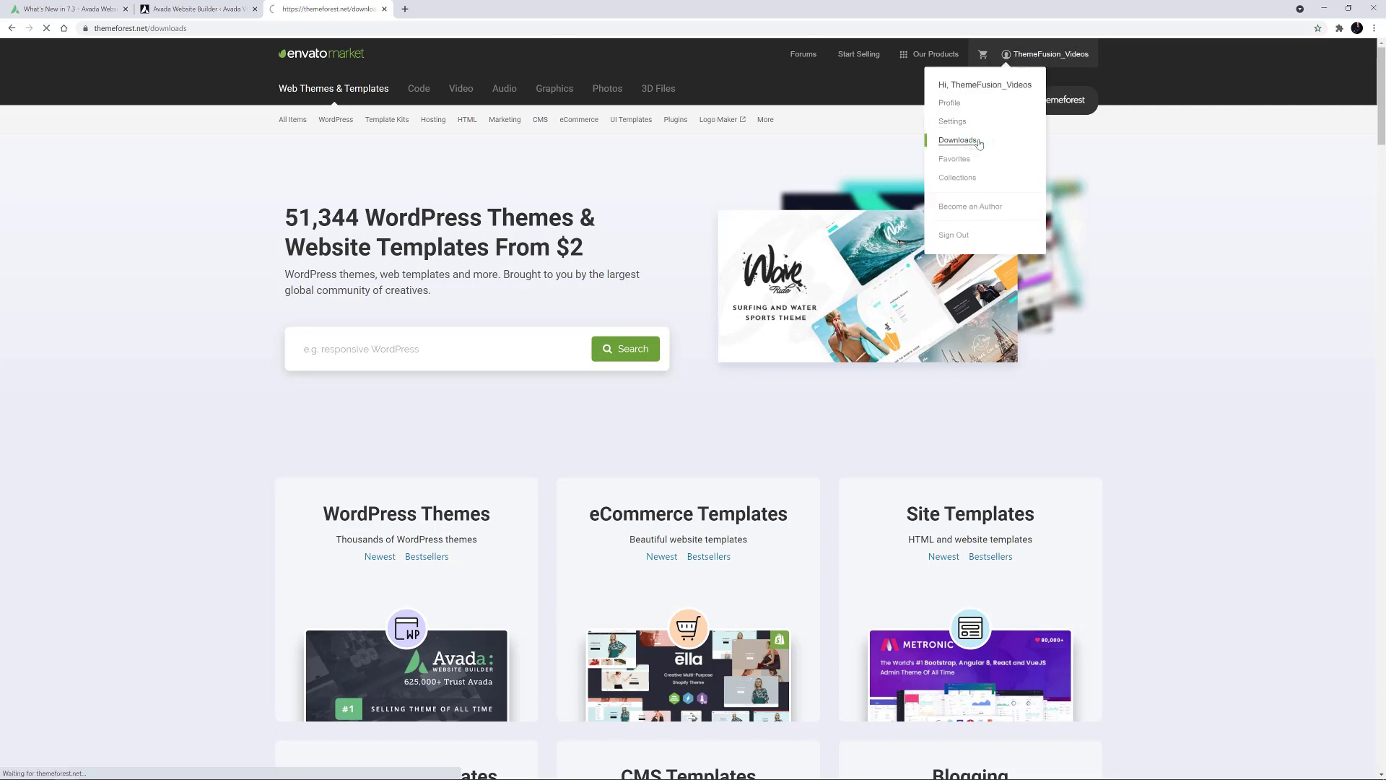
{"action": "left_click", "coordinate": [957, 140]}
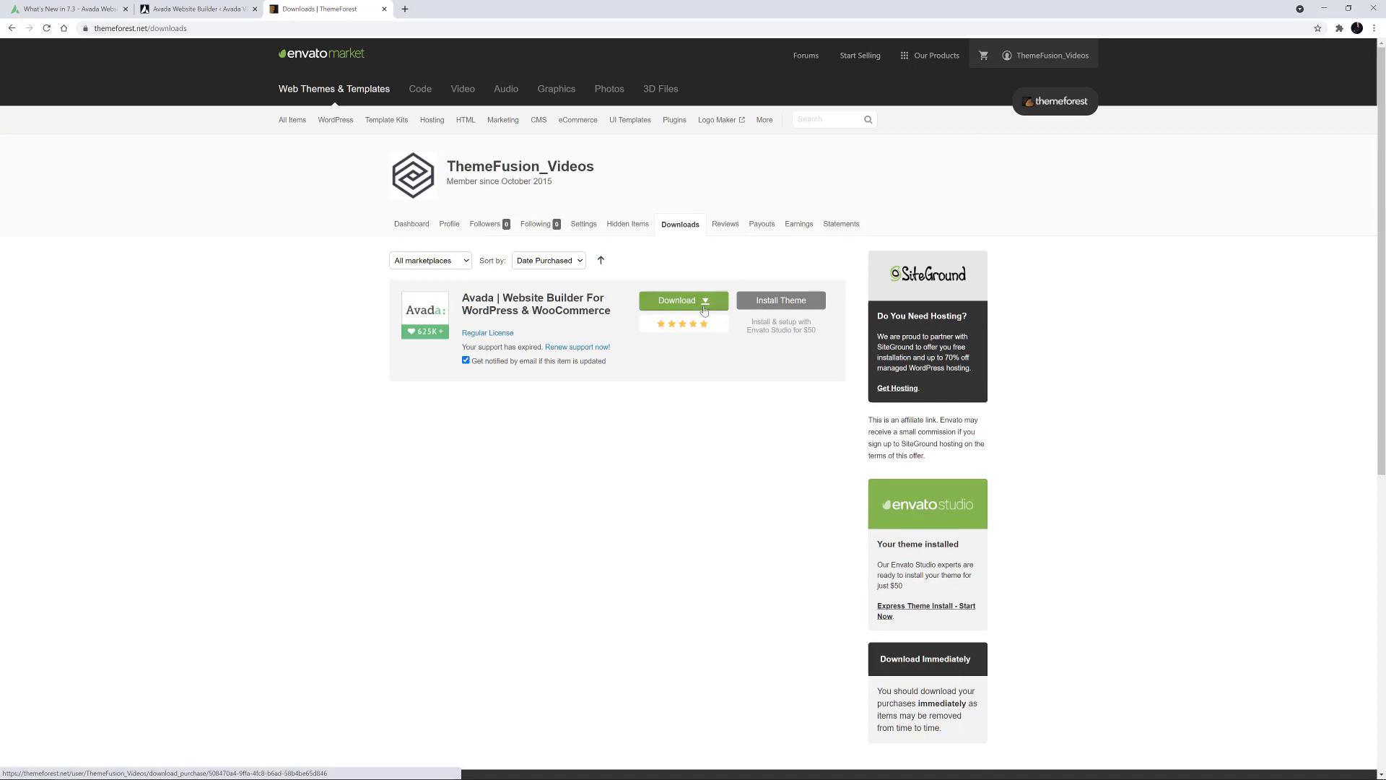
{"action": "left_click", "coordinate": [683, 301]}
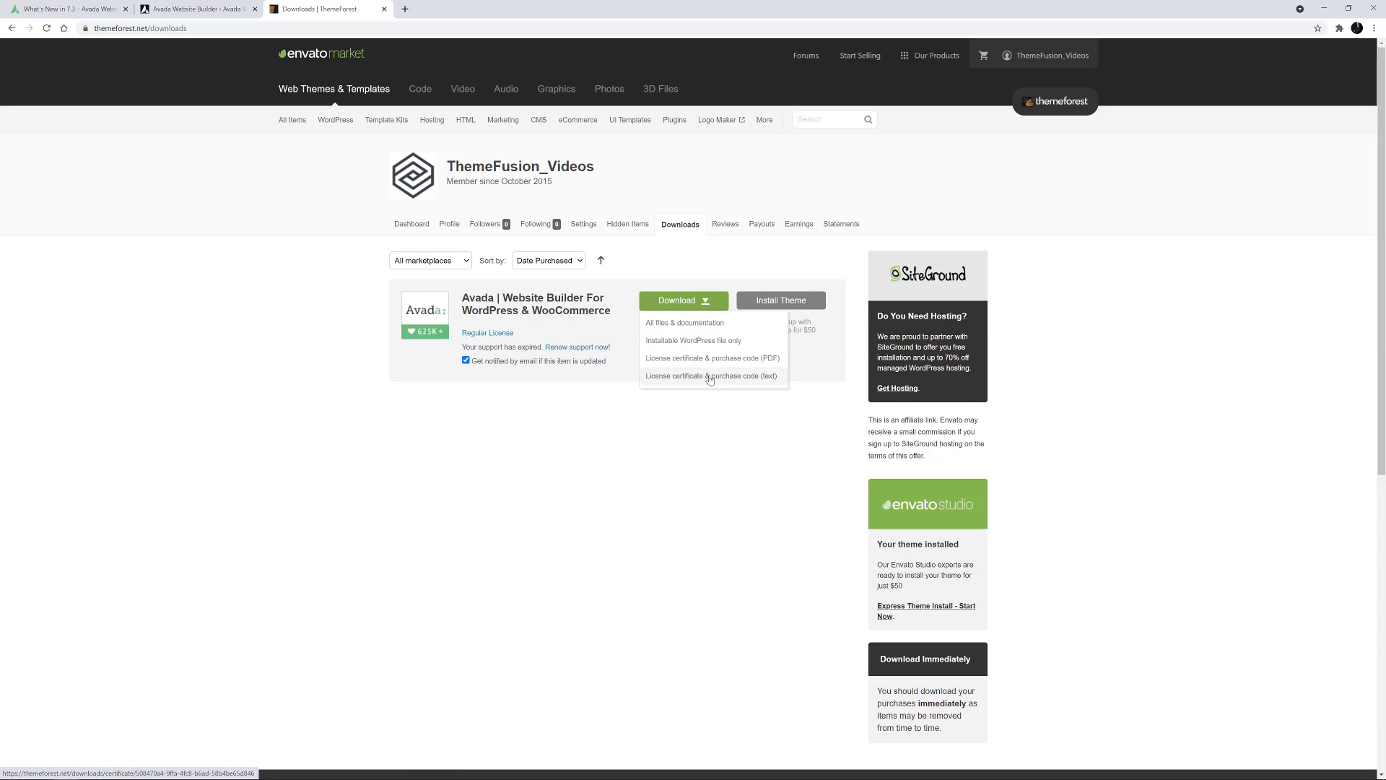
{"action": "left_click", "coordinate": [710, 376]}
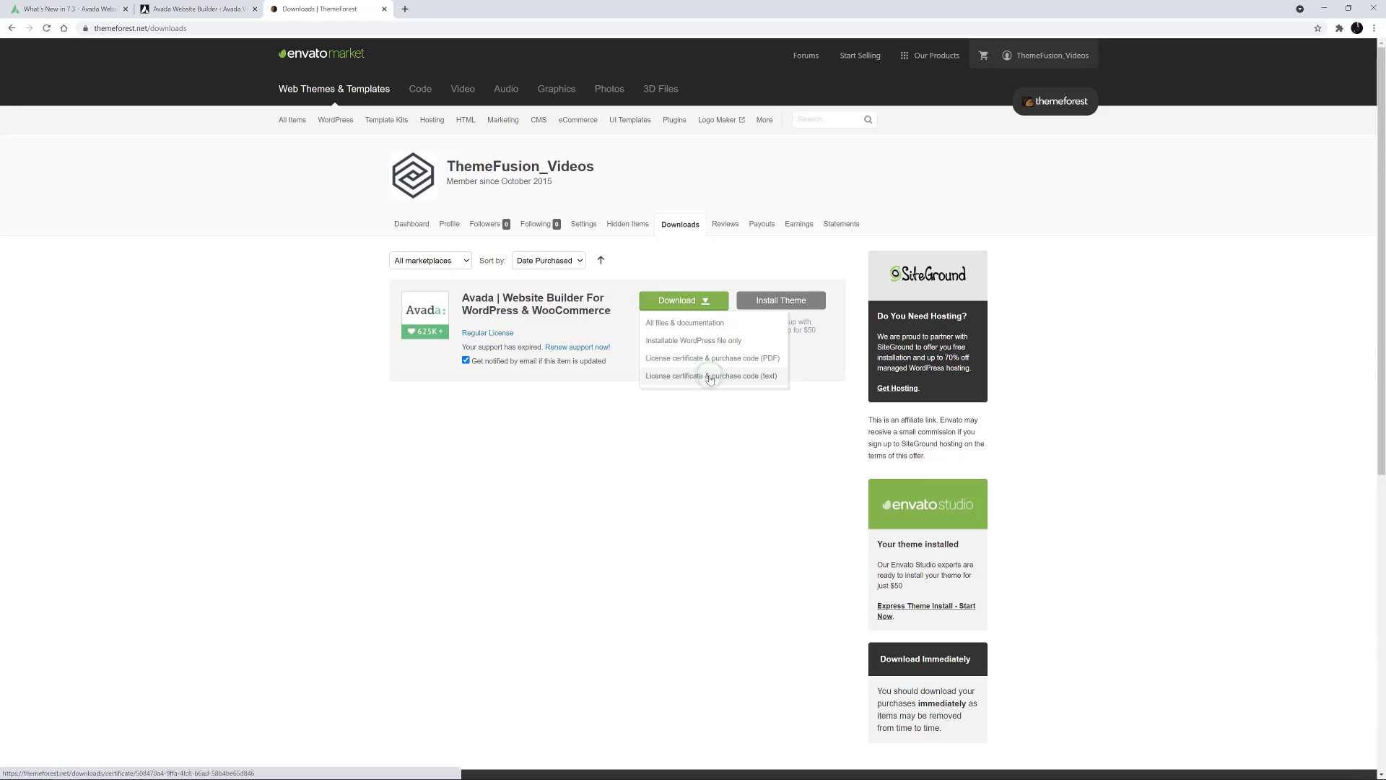
{"action": "left_click", "coordinate": [710, 376]}
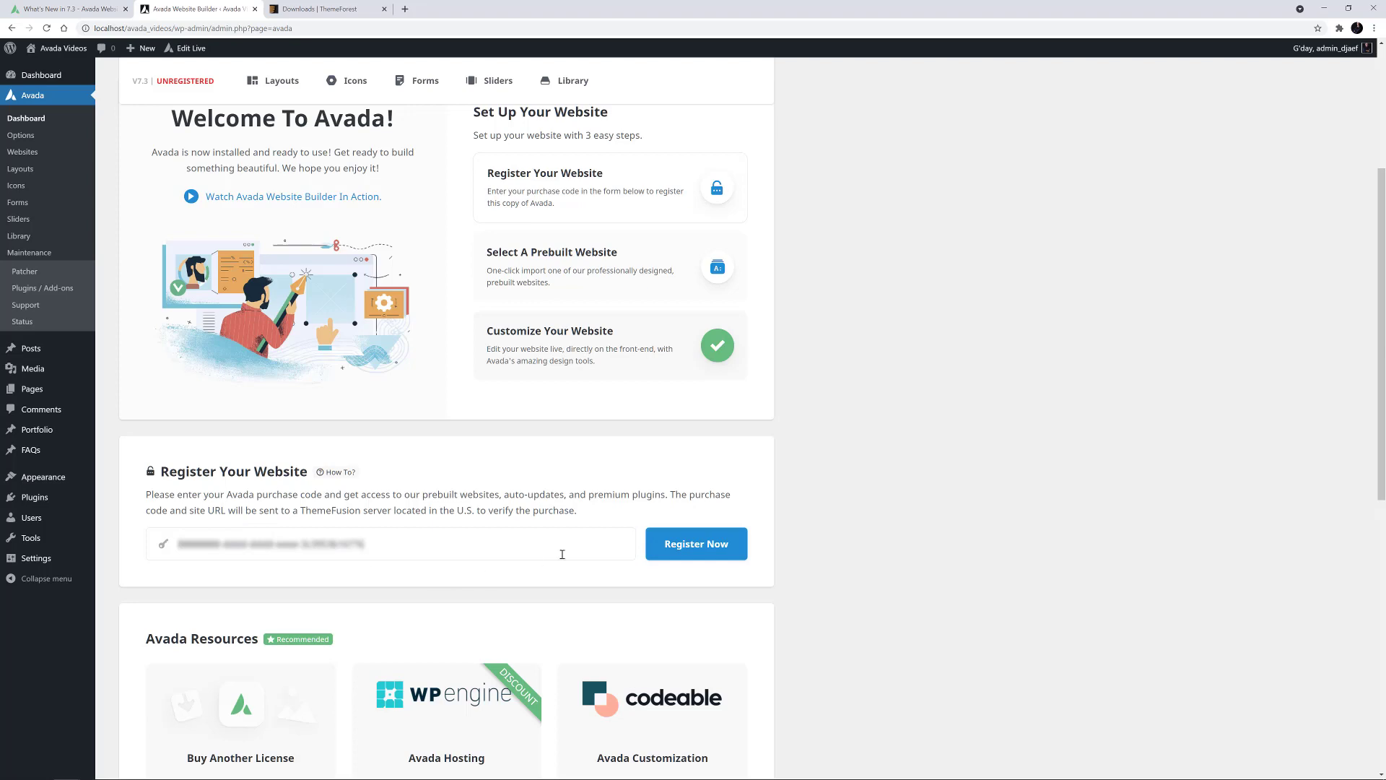
Submit the pasted purchase code with Register Now so Avada 7.3 shows as registered.
{"action": "left_click", "coordinate": [696, 543]}
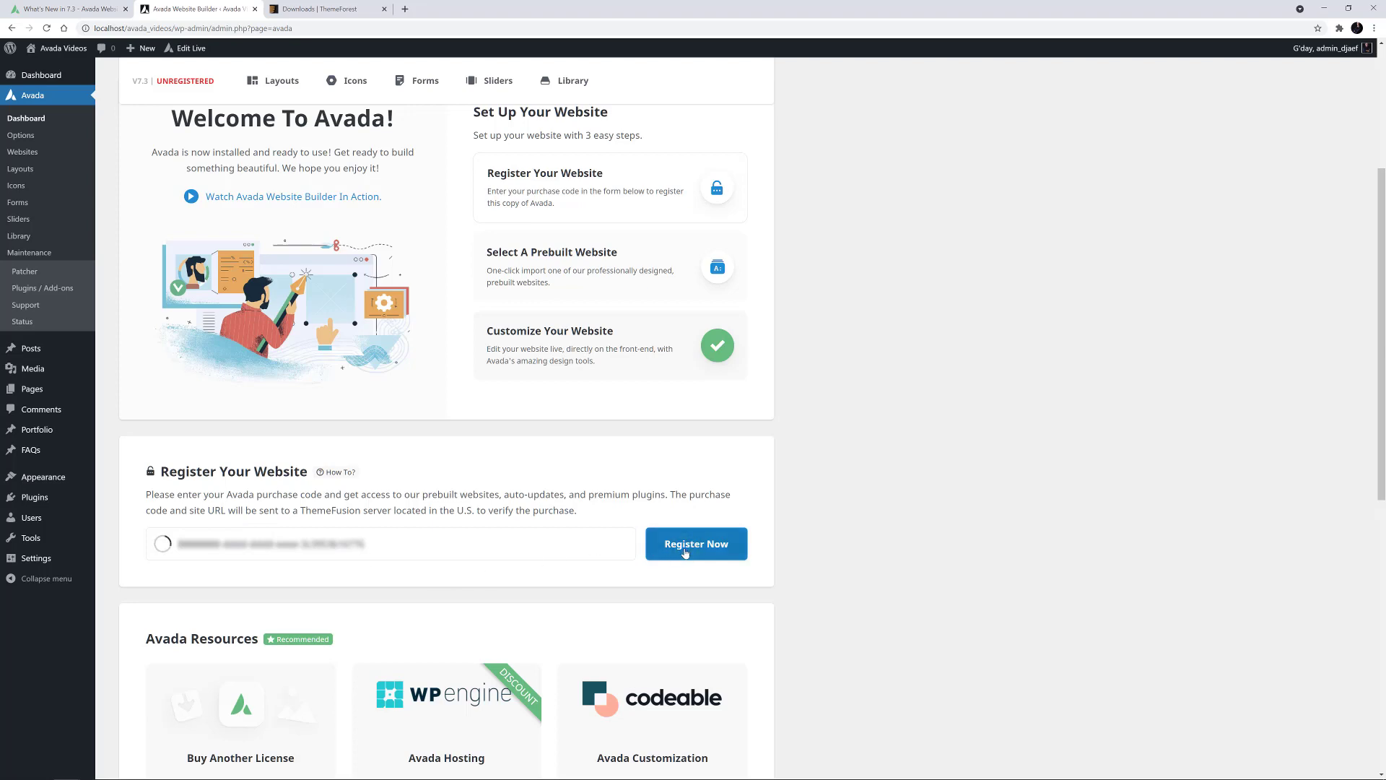
{"action": "left_click", "coordinate": [694, 542]}
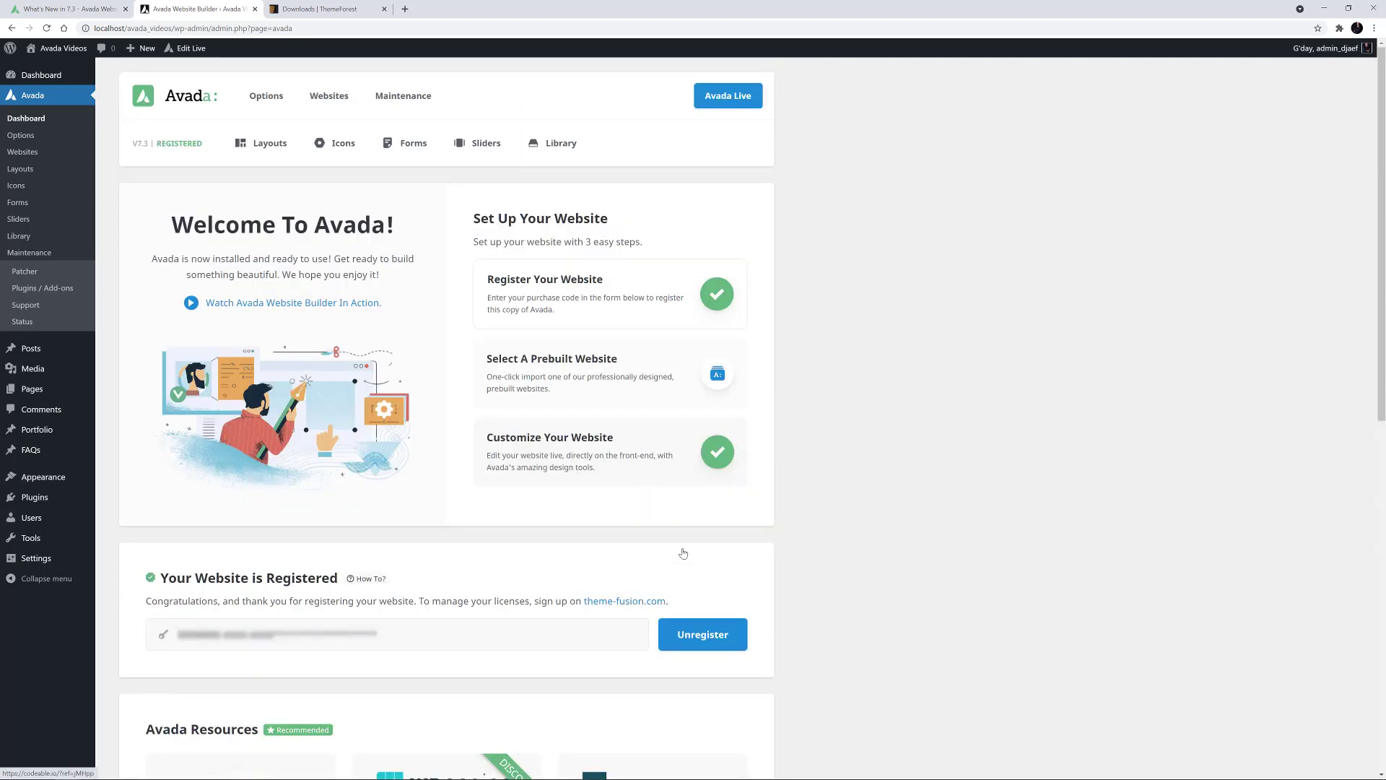